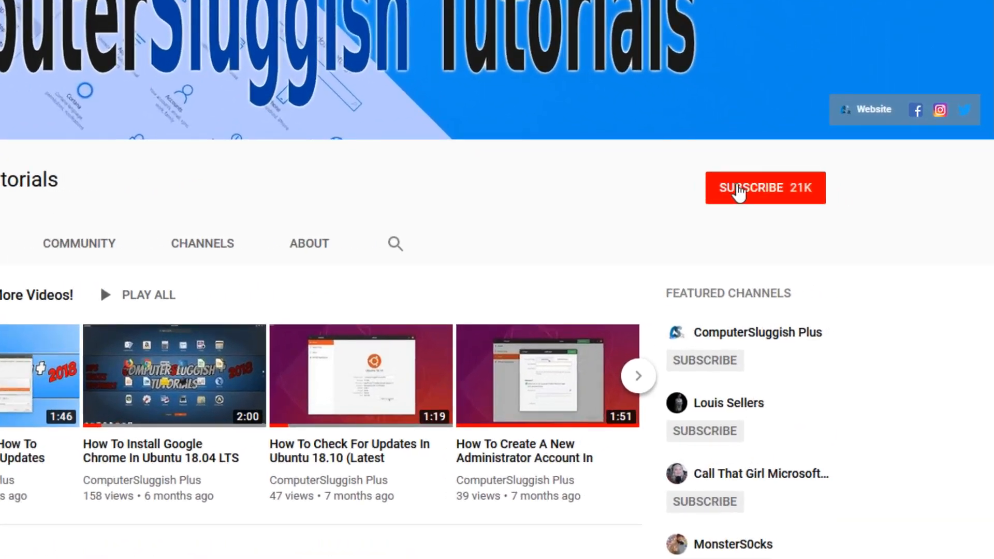
# Subscribe to the ComputerSluggish Tutorials YouTube channel.
pyautogui.click(765, 188)
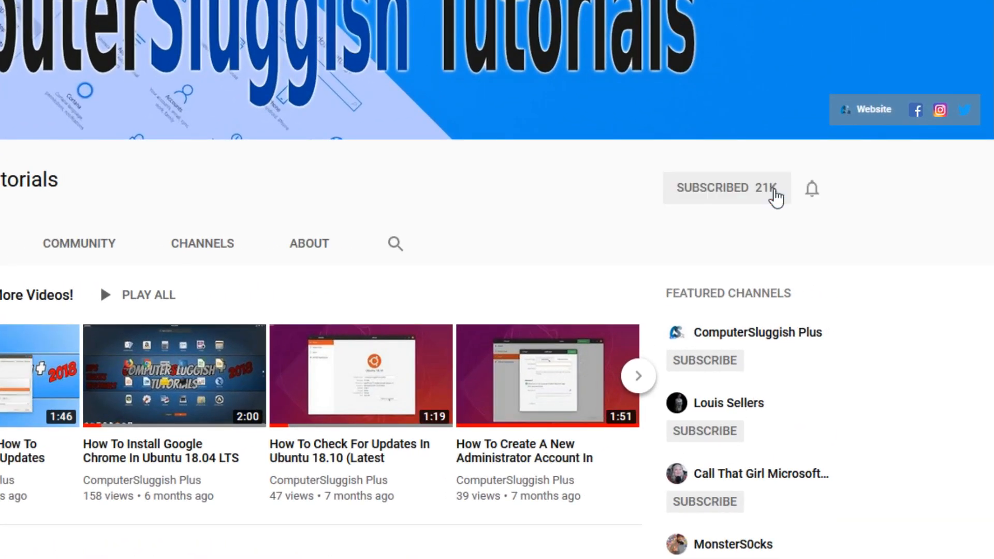
pyautogui.moveTo(812, 189)
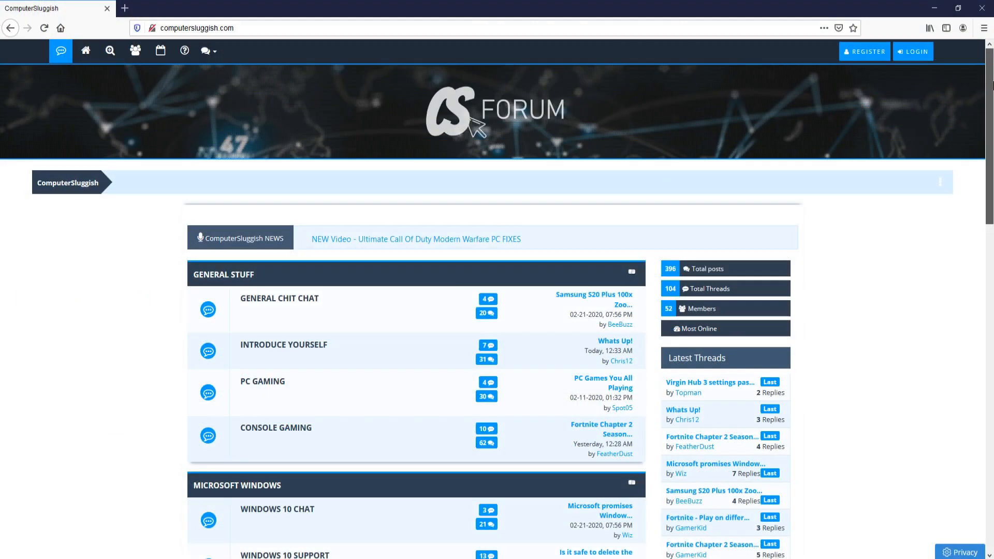
pyautogui.scroll(-3)
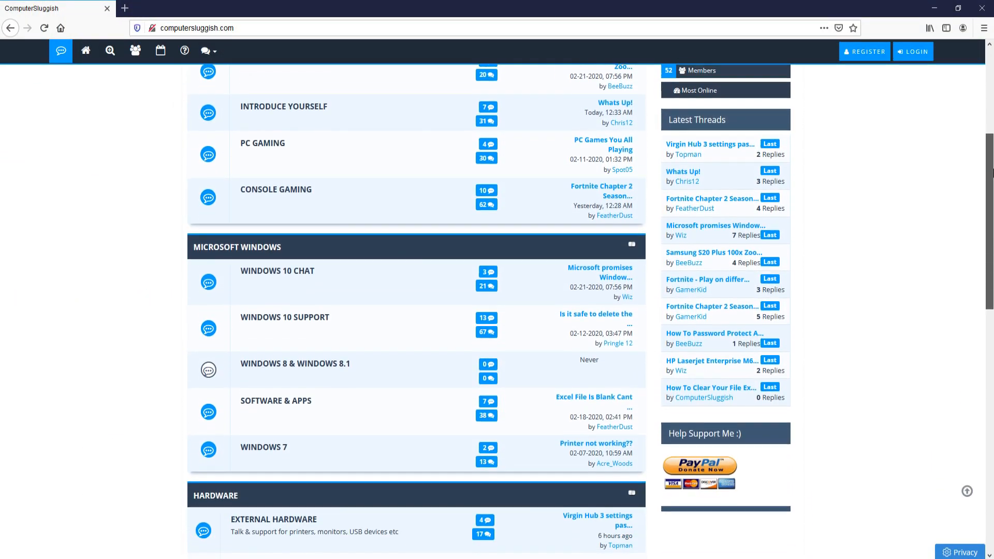
pyautogui.scroll(-3)
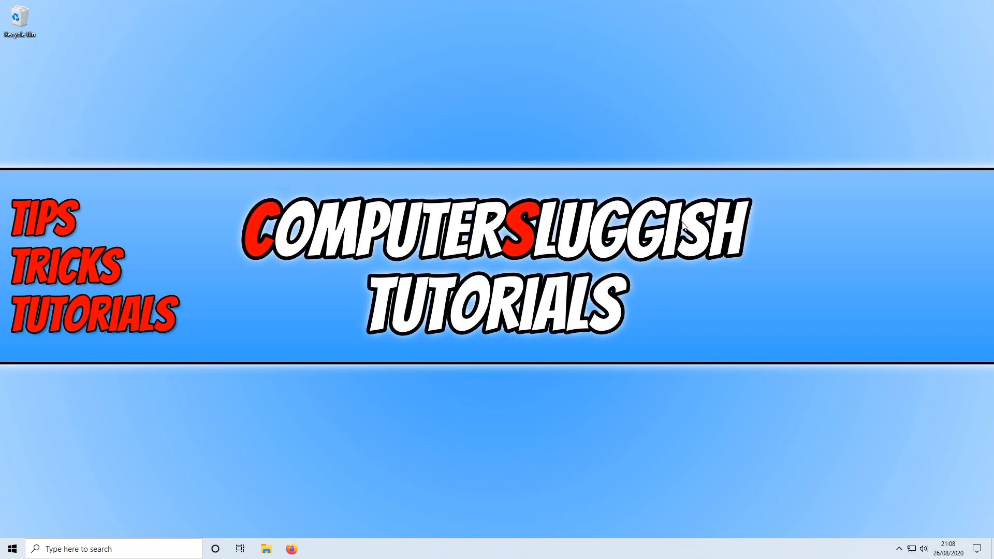
pyautogui.moveTo(512, 289)
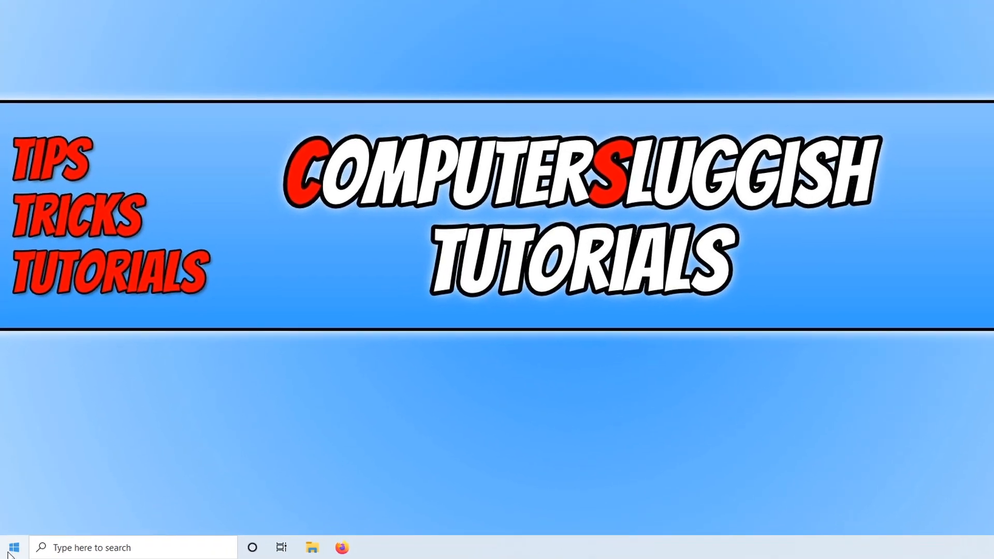
# Launch Windows Settings from the Start button's quick link menu.
pyautogui.rightClick(12, 547)
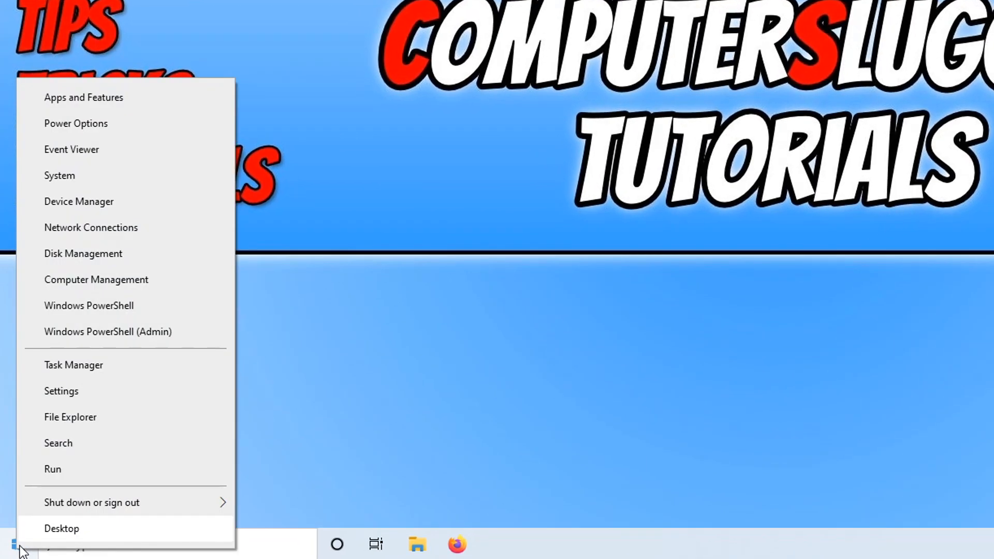
pyautogui.click(61, 391)
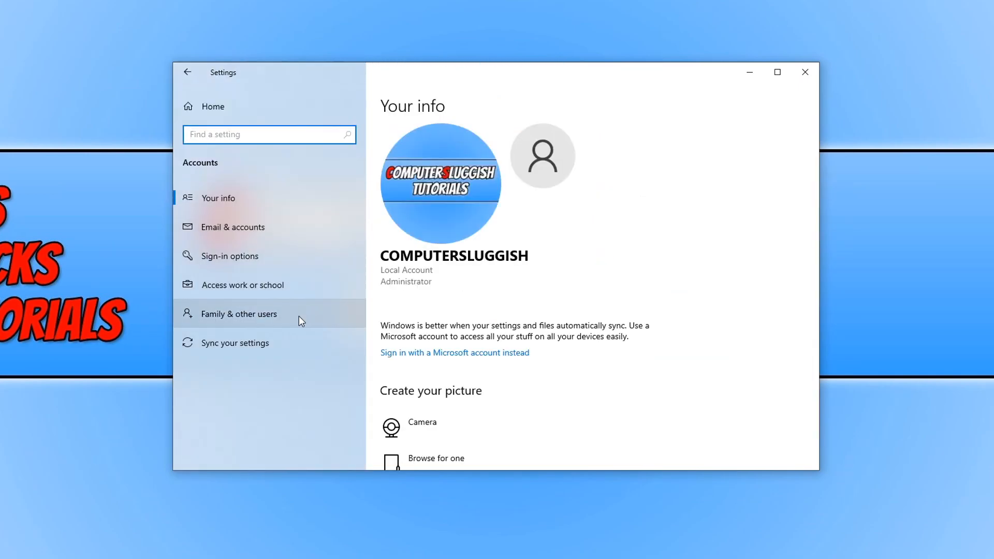
# Go to the Family & other users page listing the other local accounts.
pyautogui.click(240, 313)
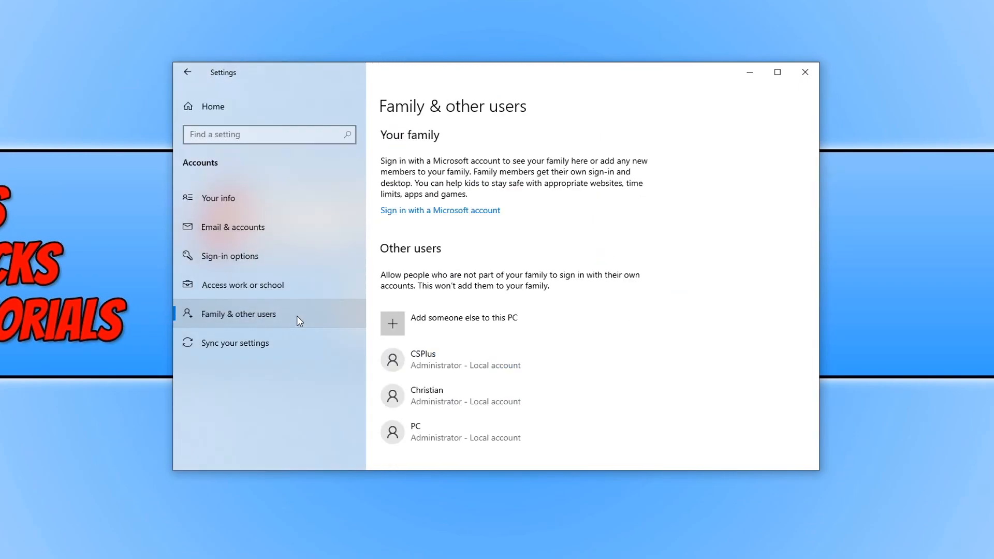
pyautogui.moveTo(703, 392)
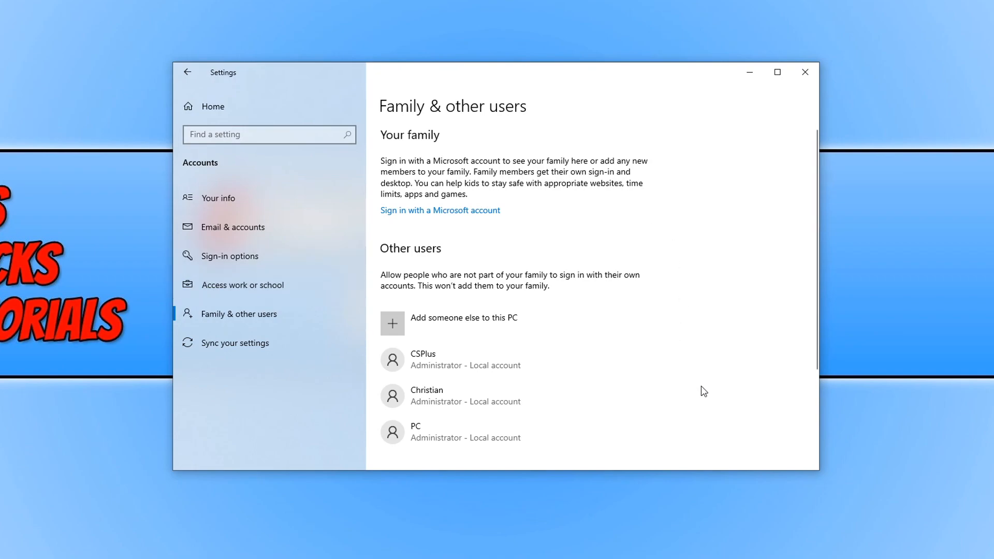
pyautogui.moveTo(696, 403)
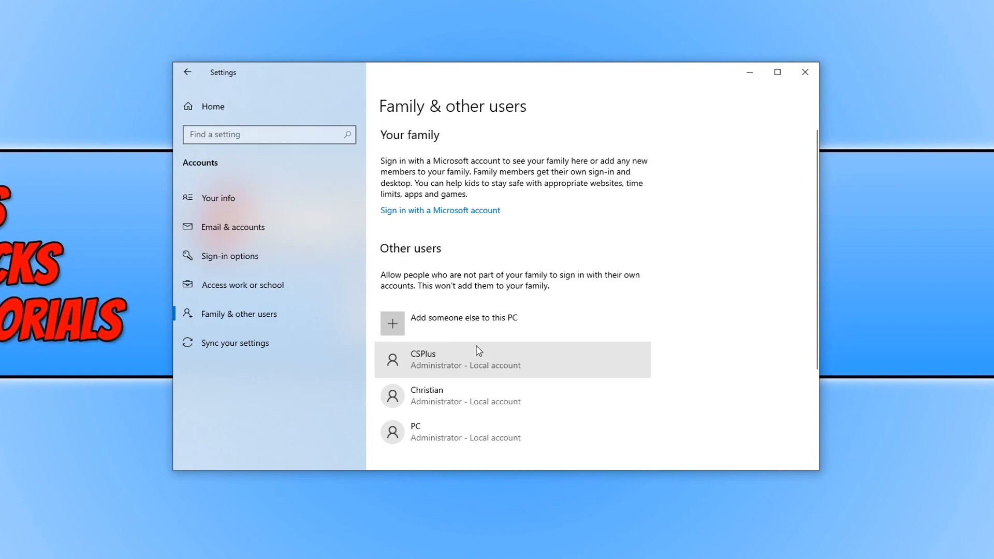
pyautogui.moveTo(484, 367)
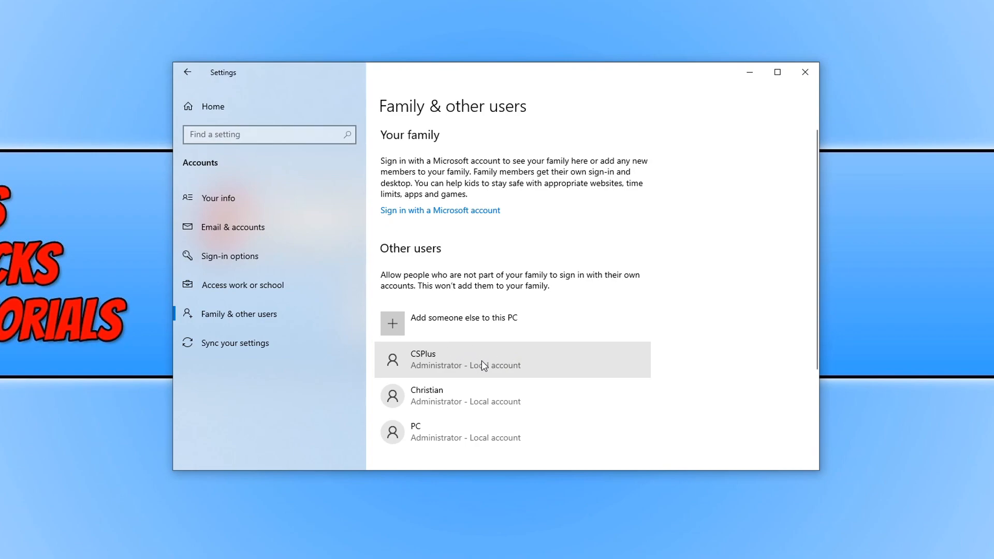
pyautogui.moveTo(497, 364)
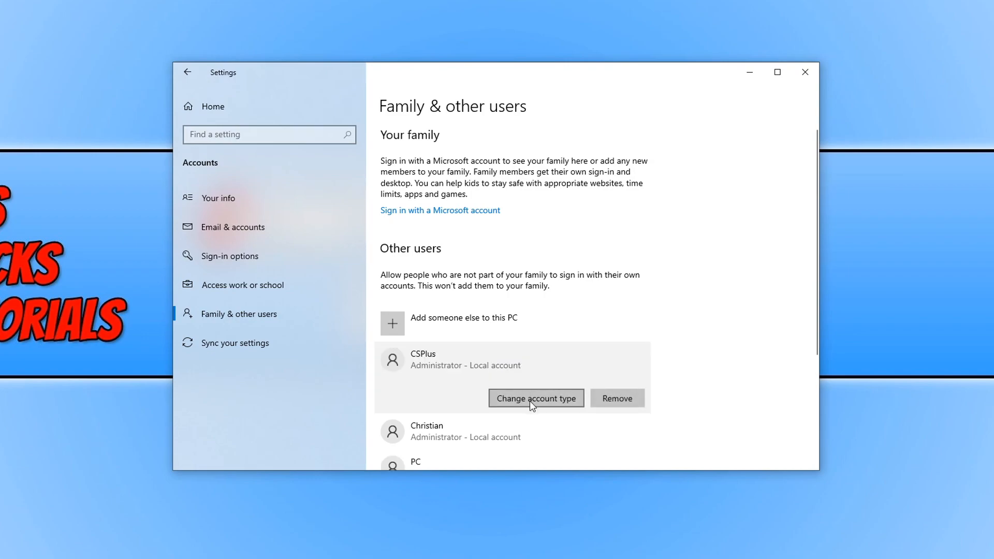
# Change the CSPlus account type from Administrator to Standard User.
pyautogui.click(536, 398)
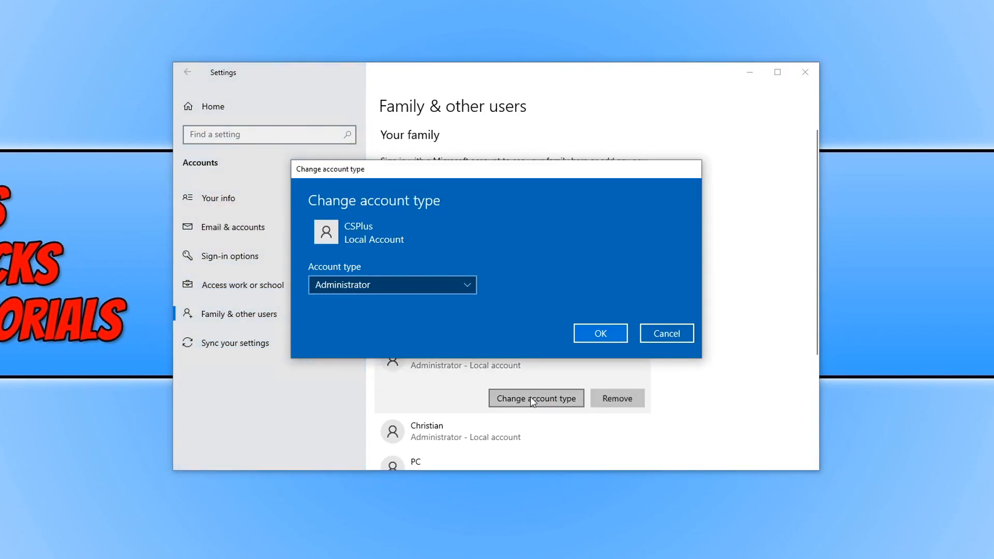
pyautogui.click(392, 284)
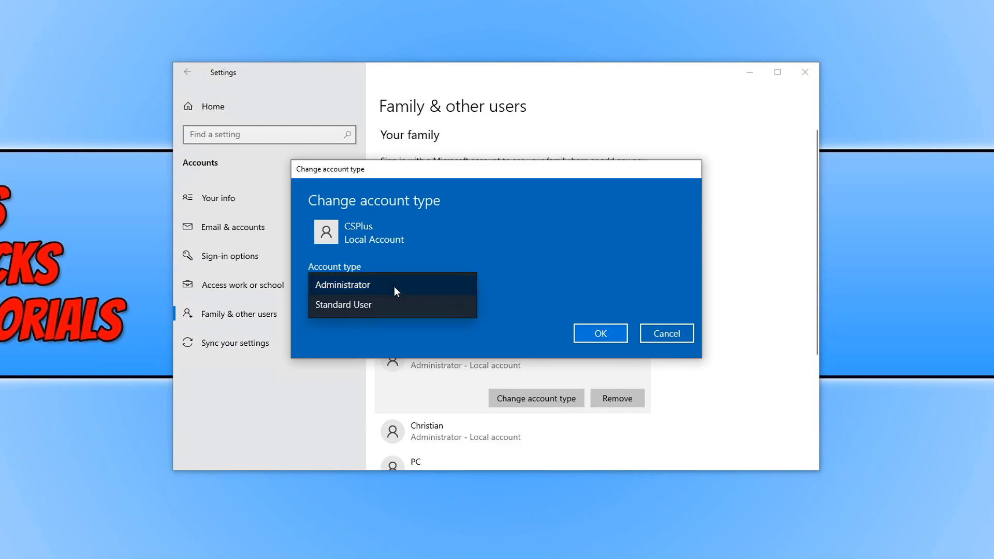
pyautogui.click(344, 304)
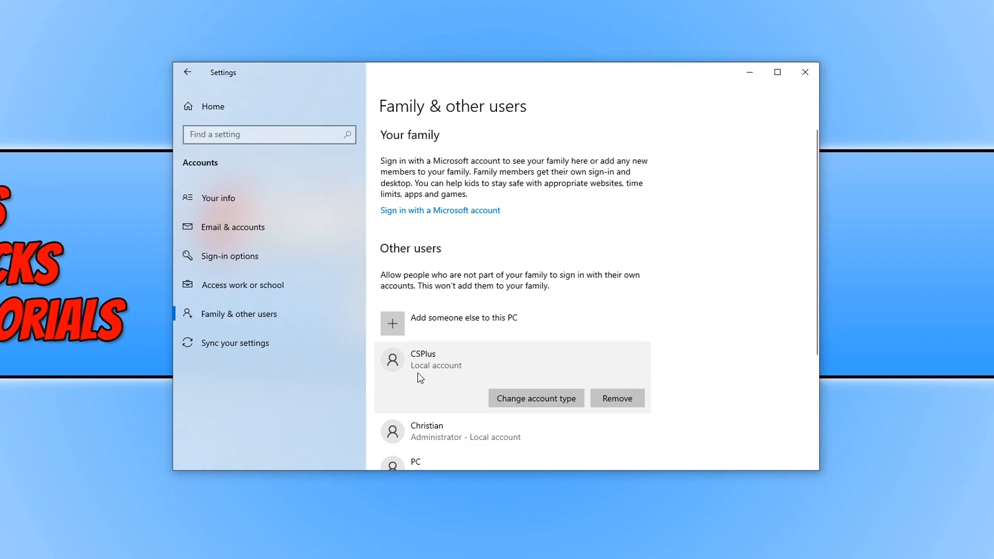
pyautogui.moveTo(450, 389)
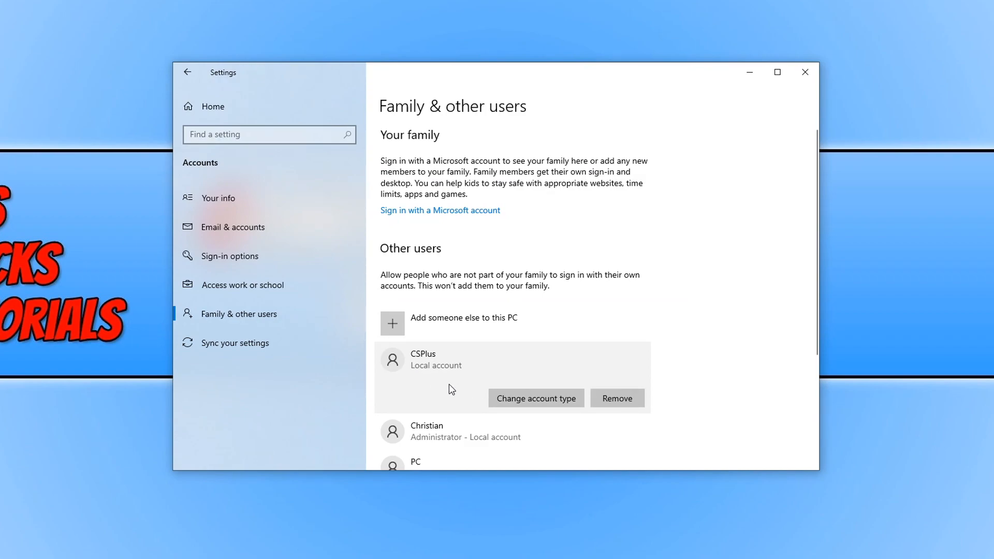
pyautogui.moveTo(459, 393)
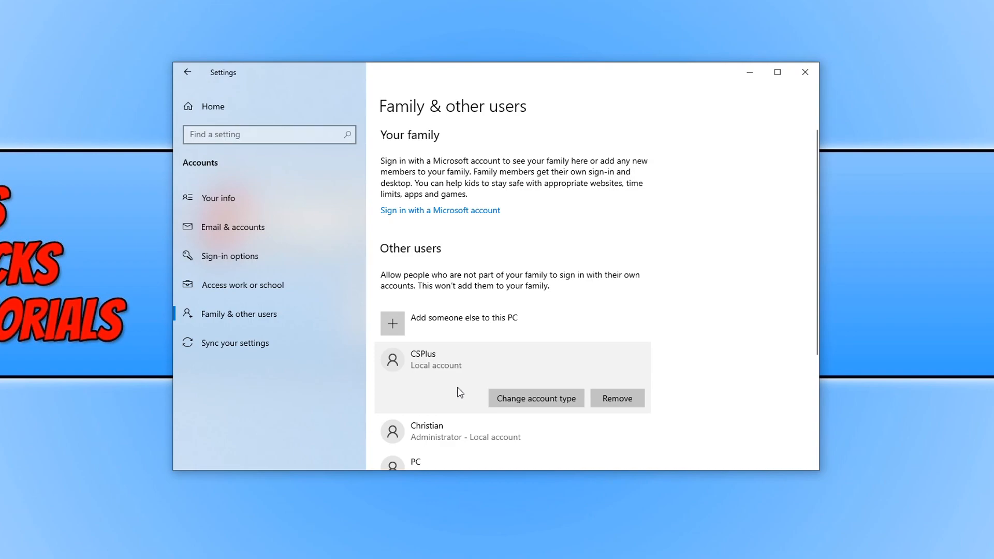
pyautogui.moveTo(477, 403)
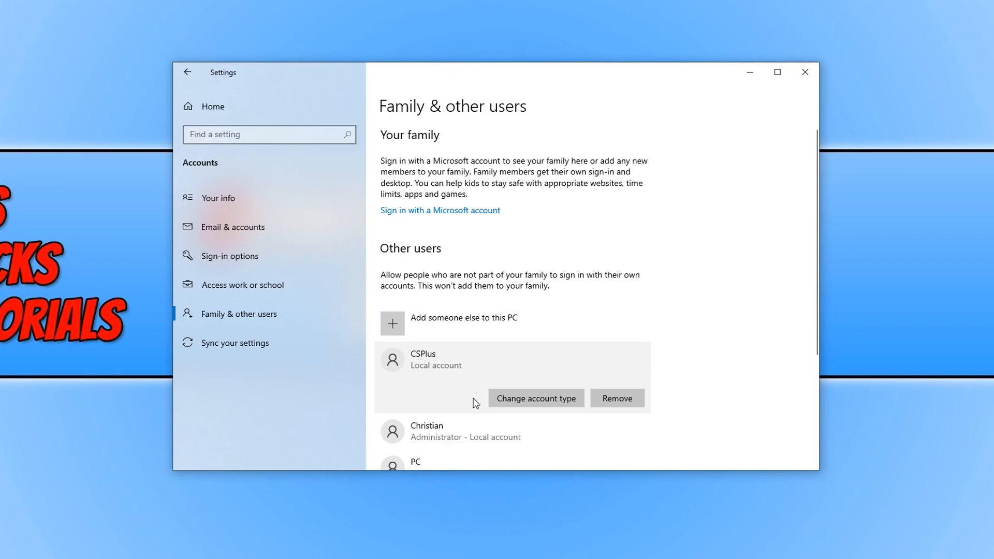
pyautogui.moveTo(475, 409)
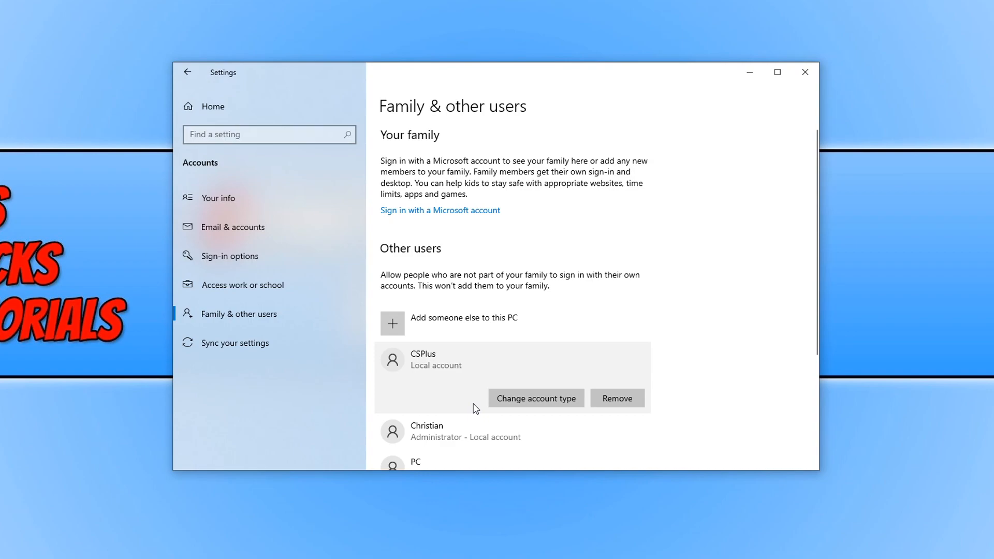
pyautogui.moveTo(467, 398)
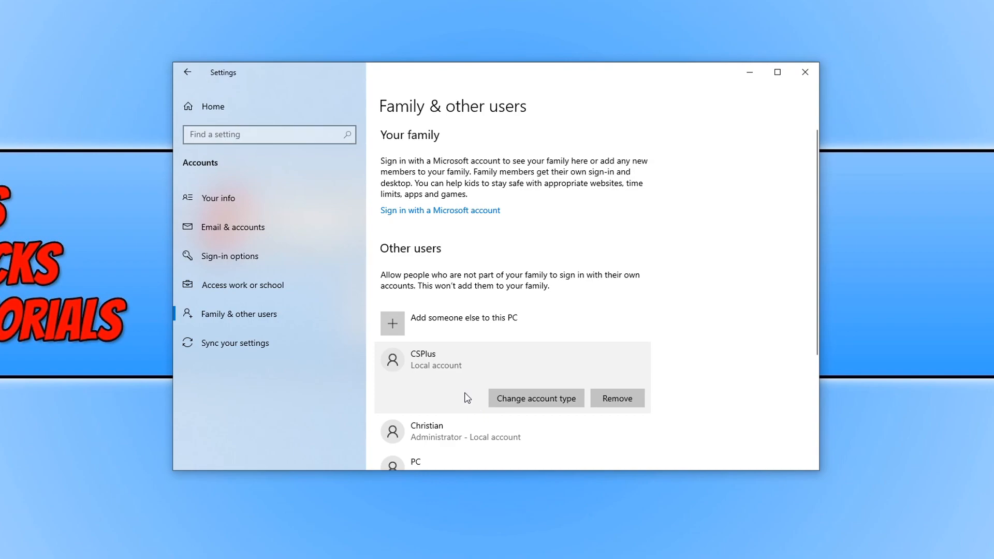
pyautogui.moveTo(468, 405)
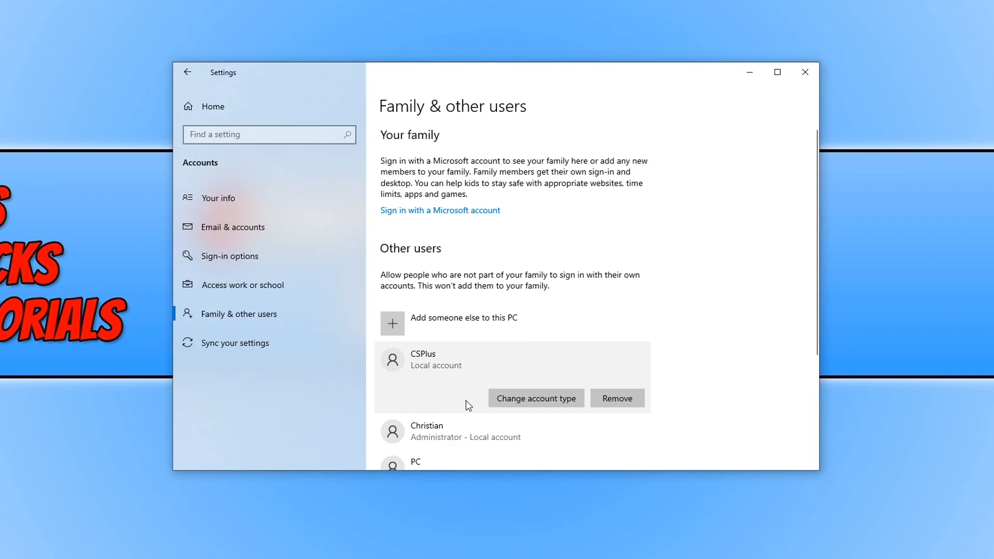